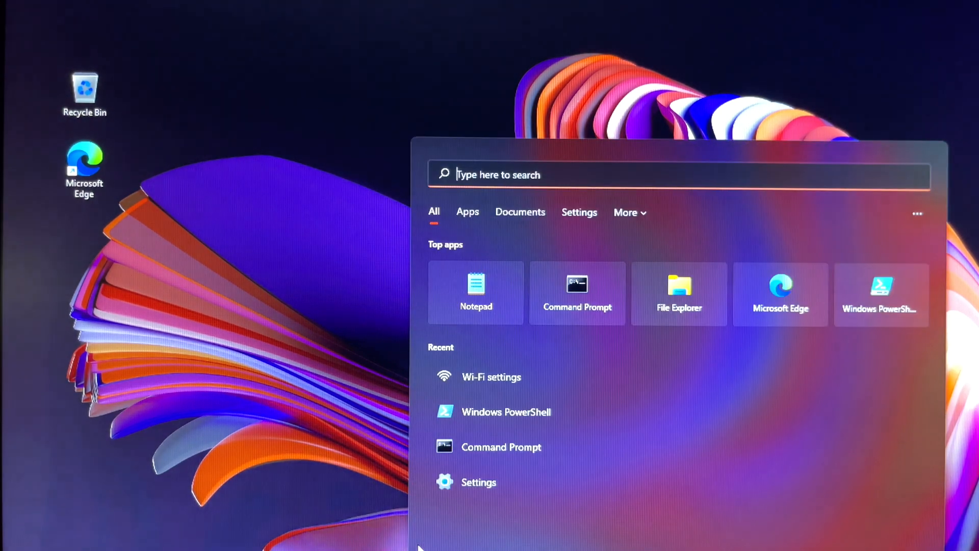
Step: Search for PowerShell and run Windows PowerShell as administrator
type("powershell")
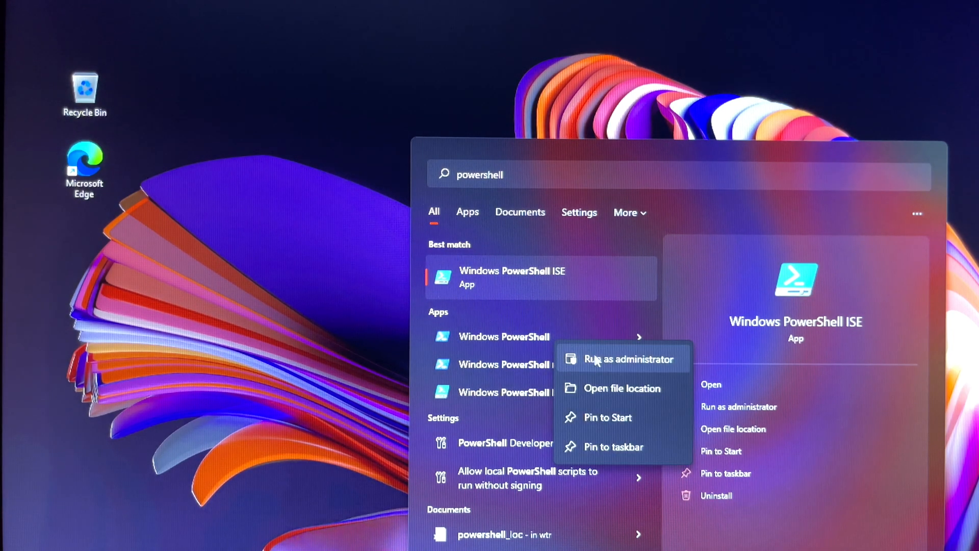
left_click(627, 359)
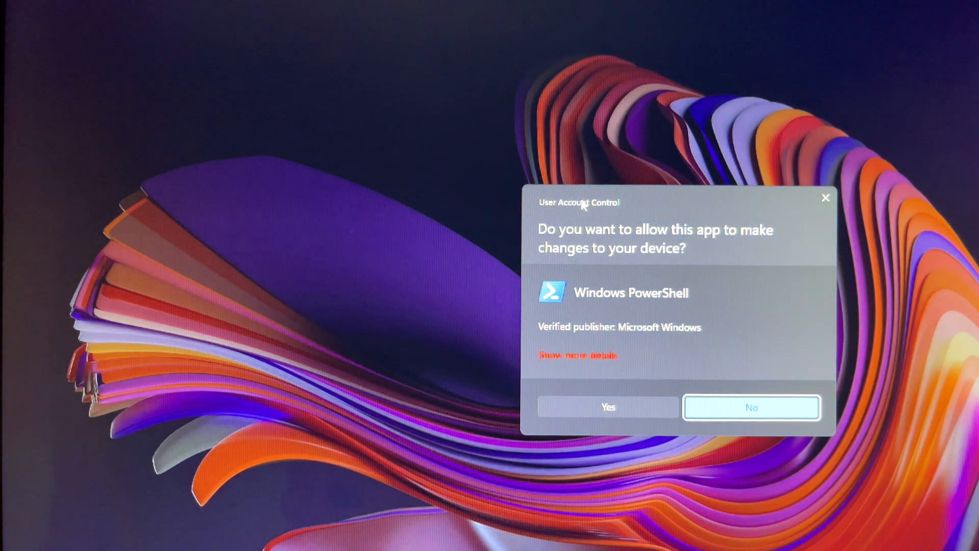
left_click(607, 407)
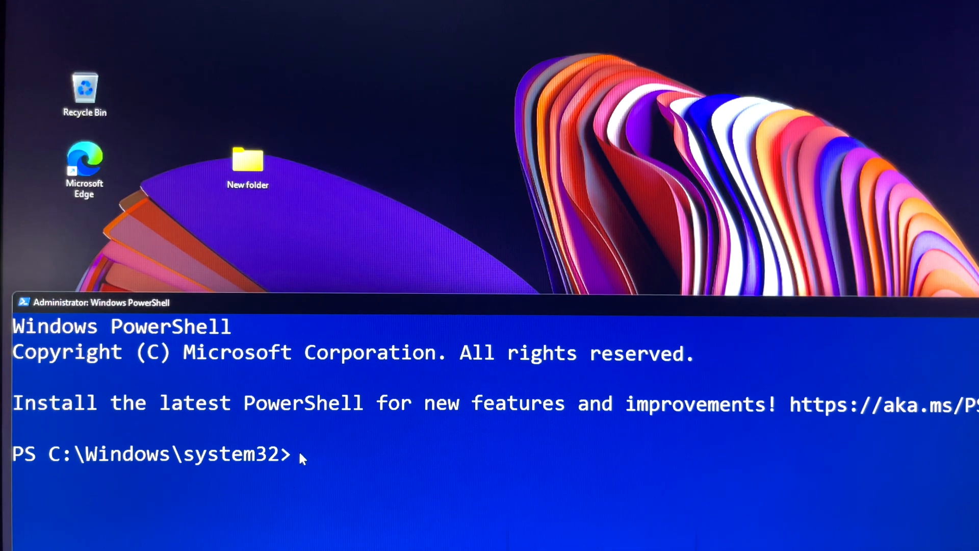
Step: Run remove-item "C:\Users\Computer\Desktop\New folder" -force -recurse
type("remo")
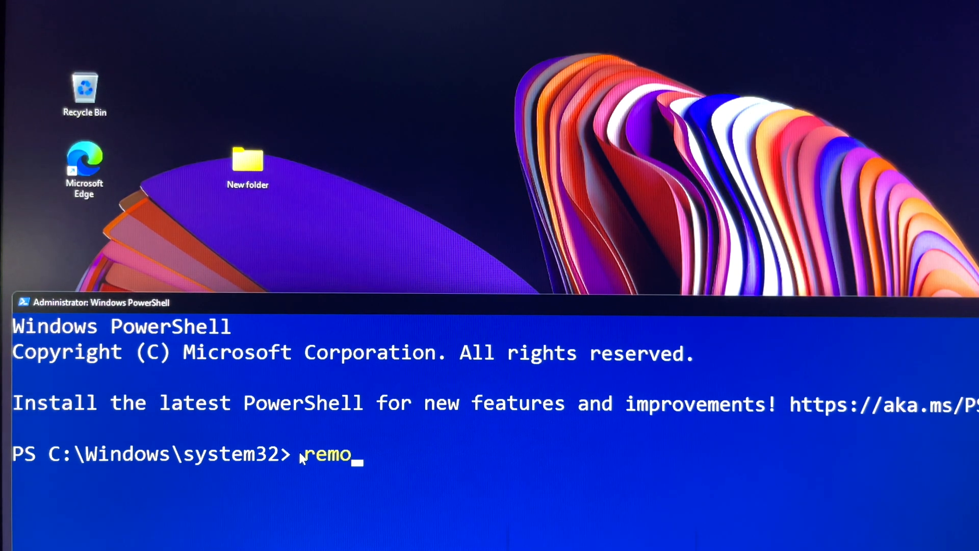
type("ve")
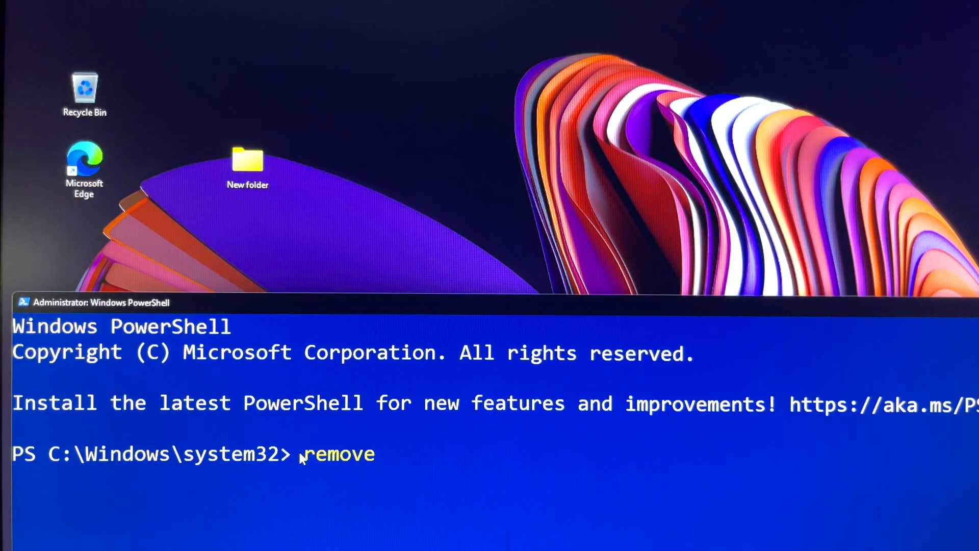
type("-ite")
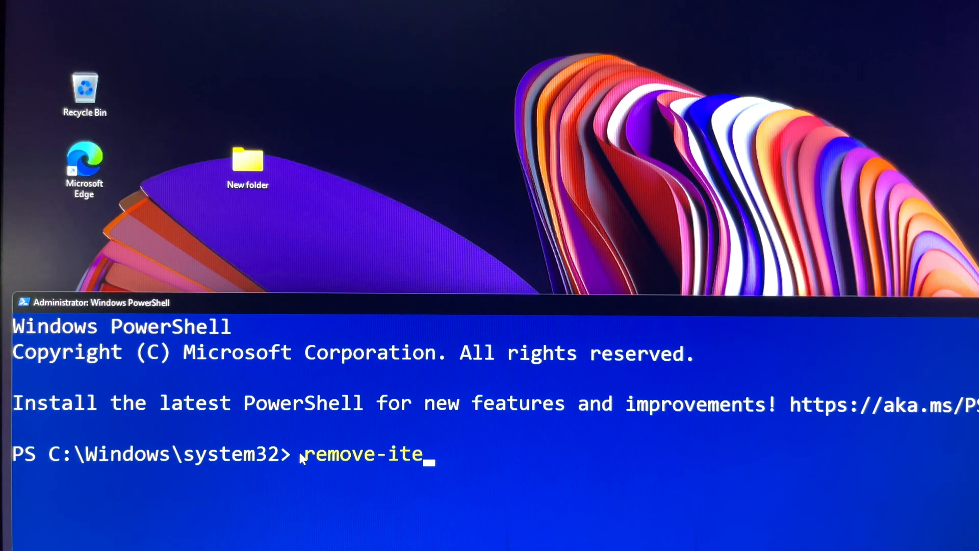
type("m")
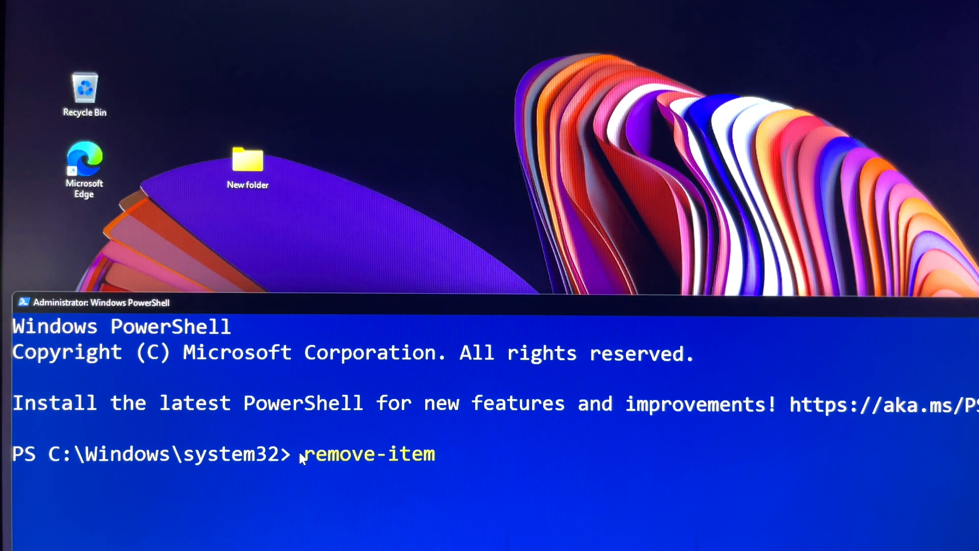
right_click(248, 159)
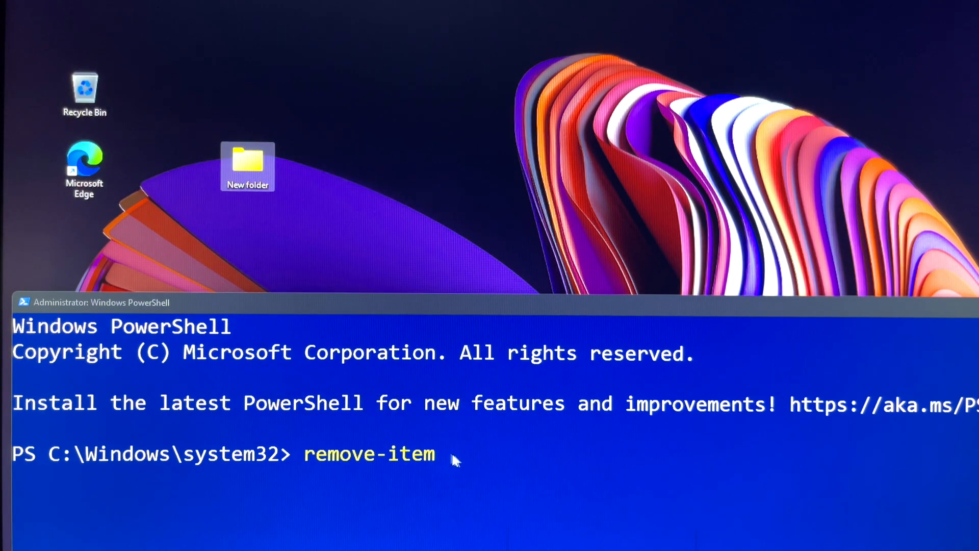
type("\"C:\\Users\\Computer\\Desktop\\New folder\"")
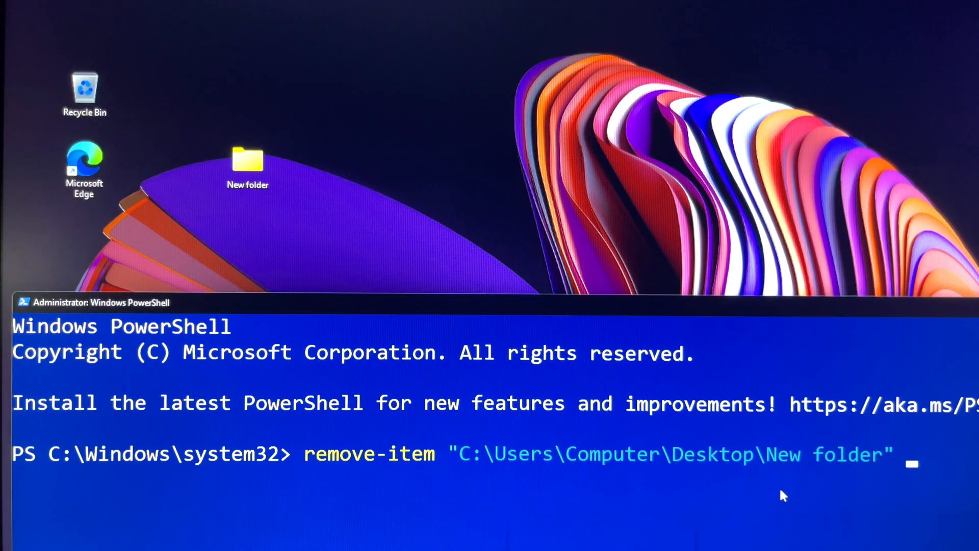
type("-fo")
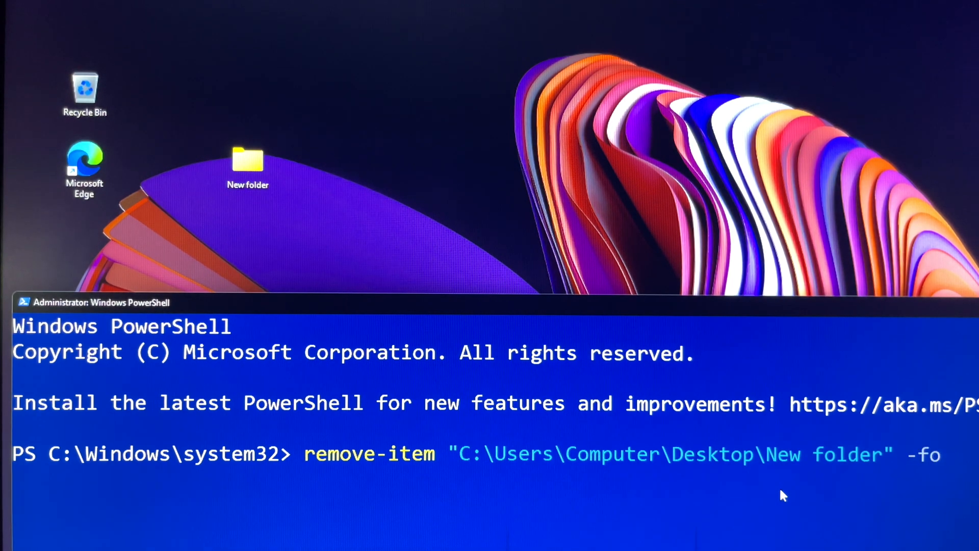
type("rce")
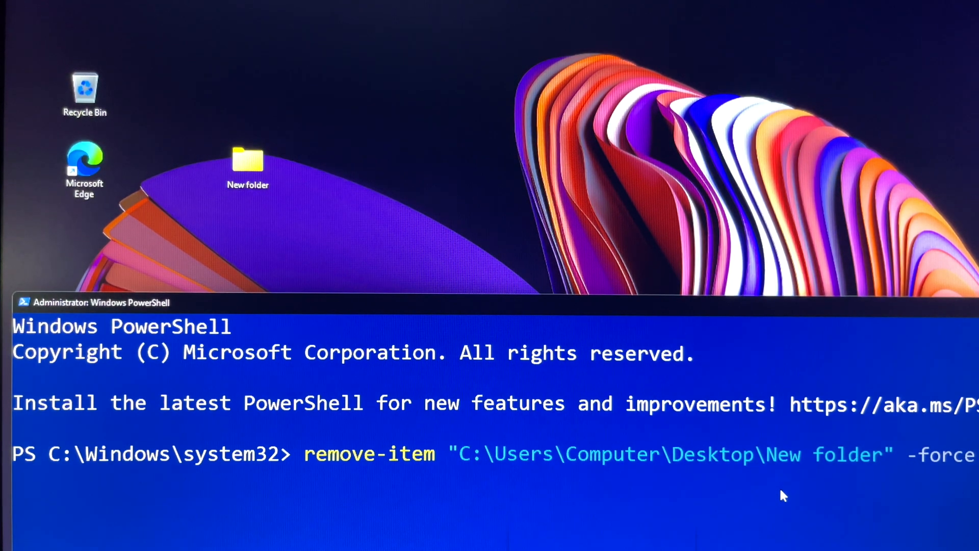
mouse_move(873, 518)
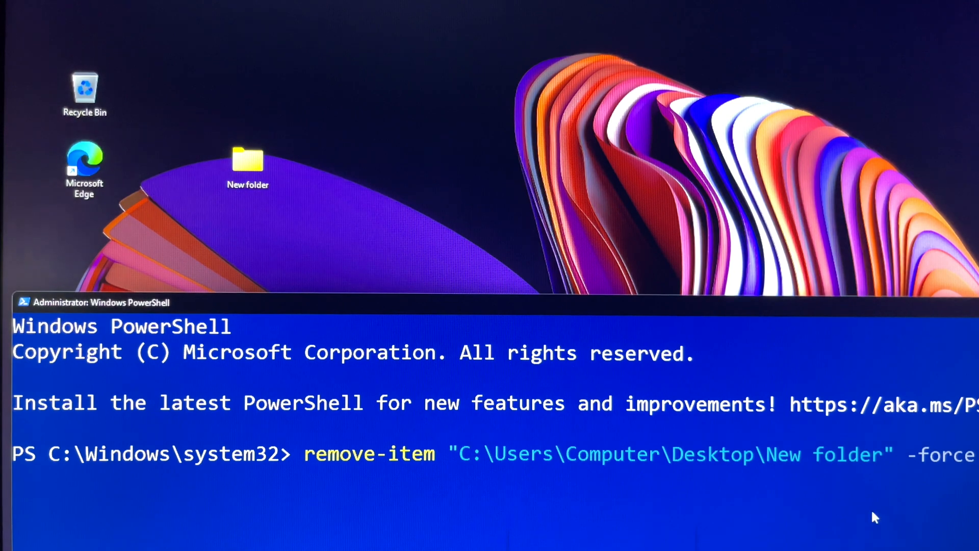
type("-recurse")
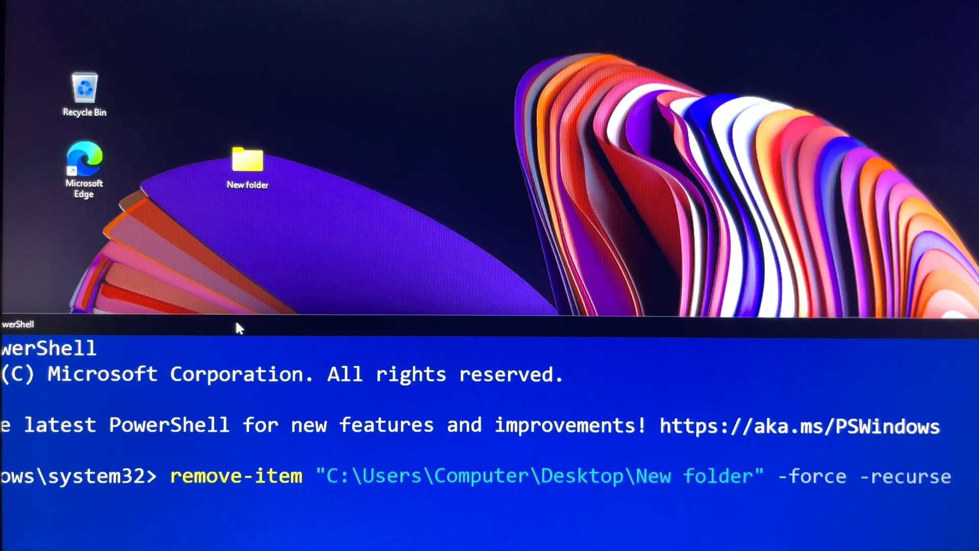
key("enter")
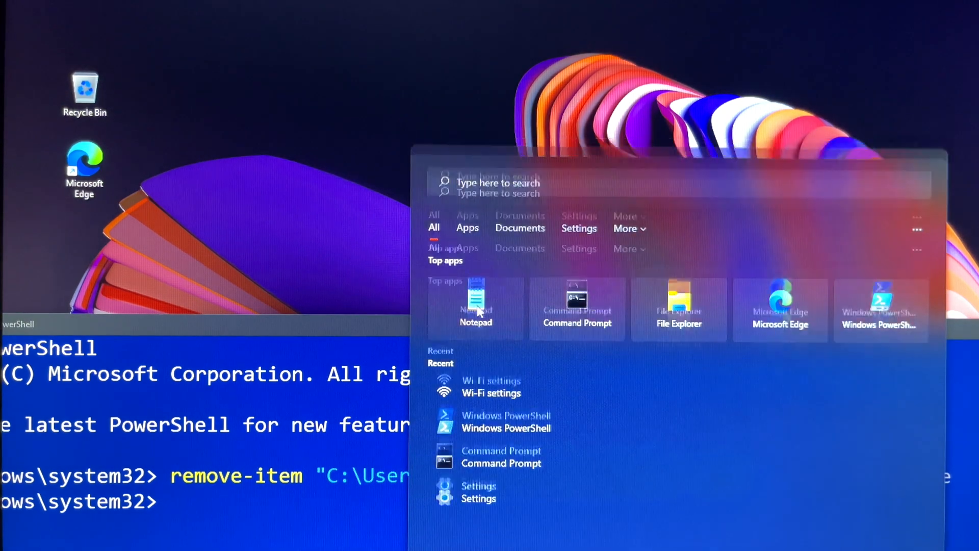
Step: Open a new Notepad window and type 'test'
left_click(475, 306)
type("t")
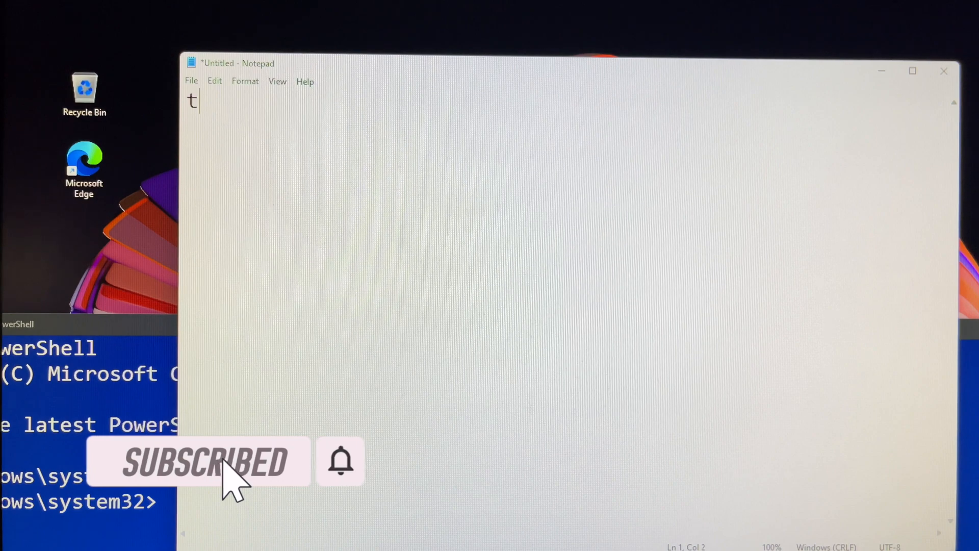
type("es")
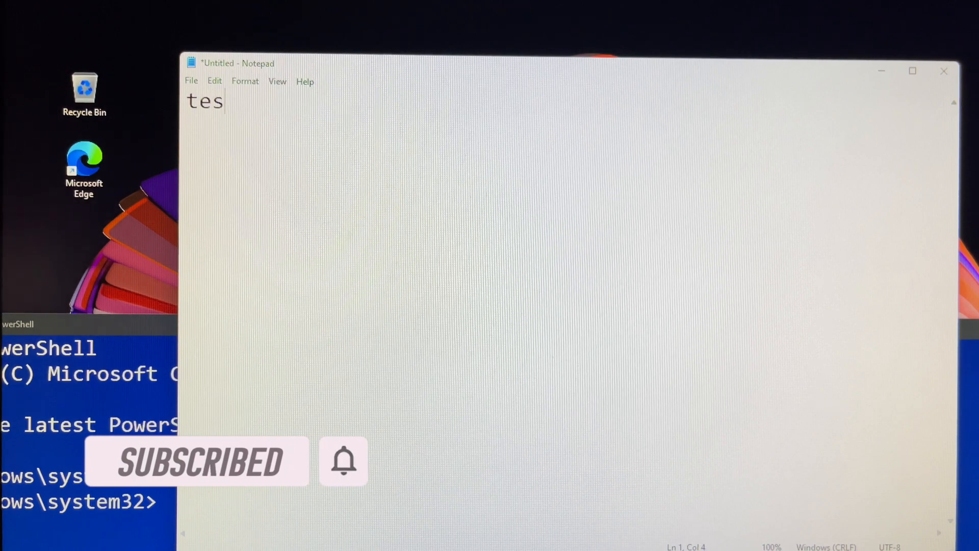
type("t")
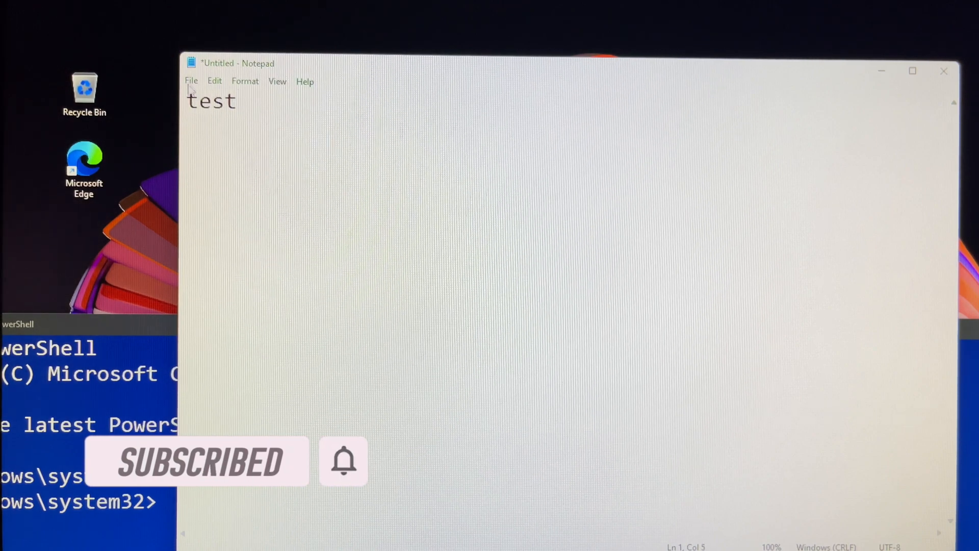
Step: Save the note to the Desktop with the file name 'test'
left_click(192, 80)
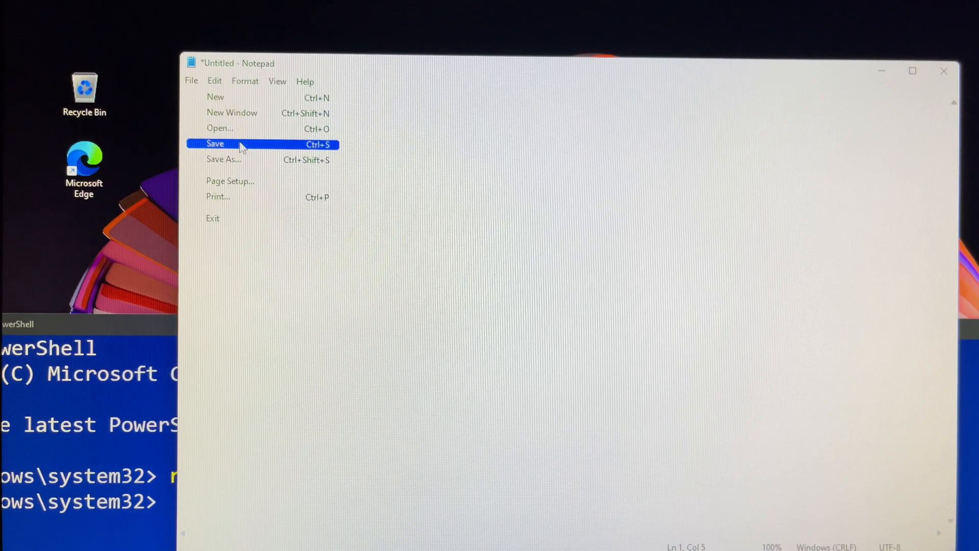
left_click(214, 144)
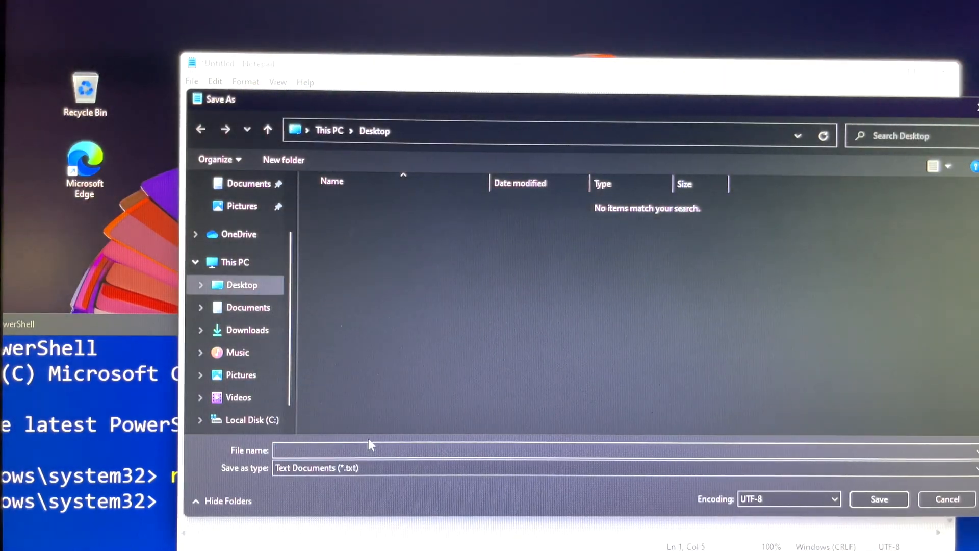
type("t")
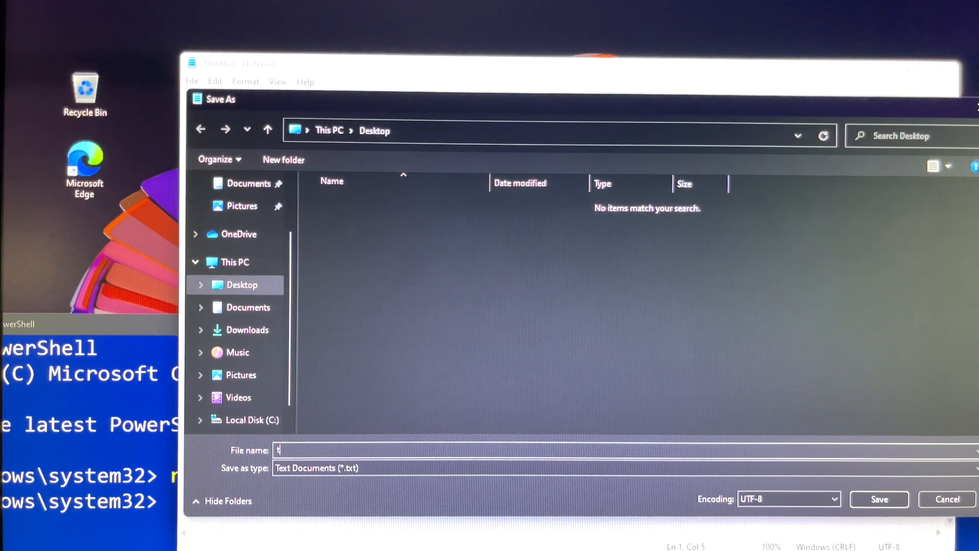
type("es")
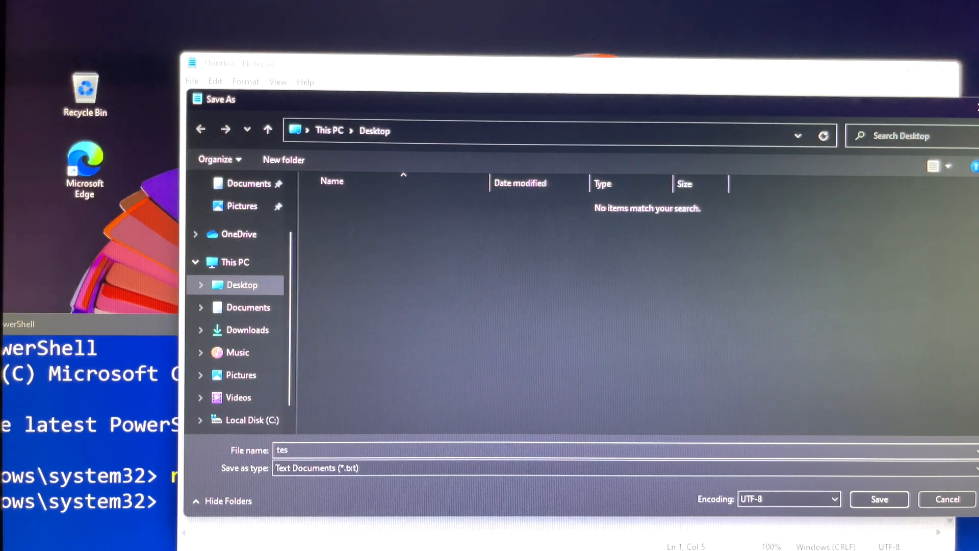
type("t")
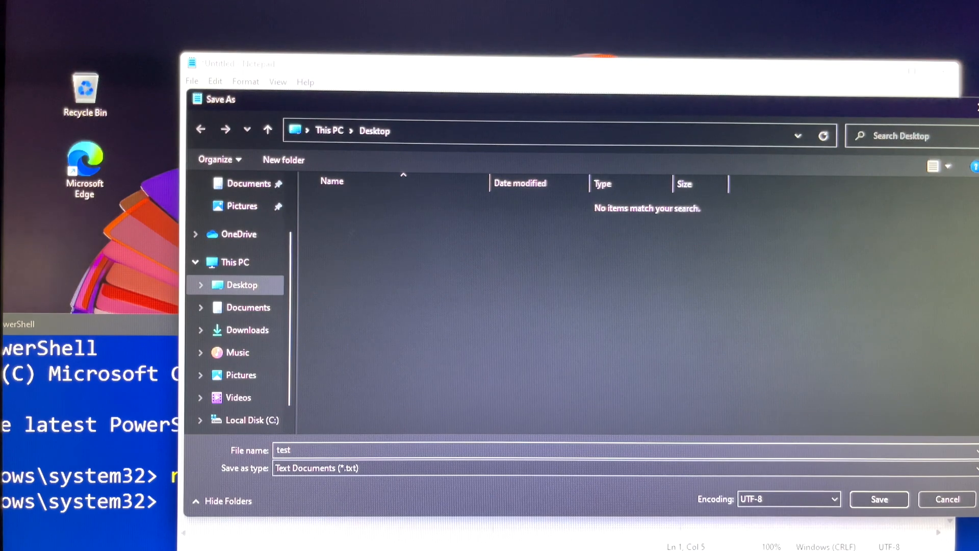
left_click(946, 499)
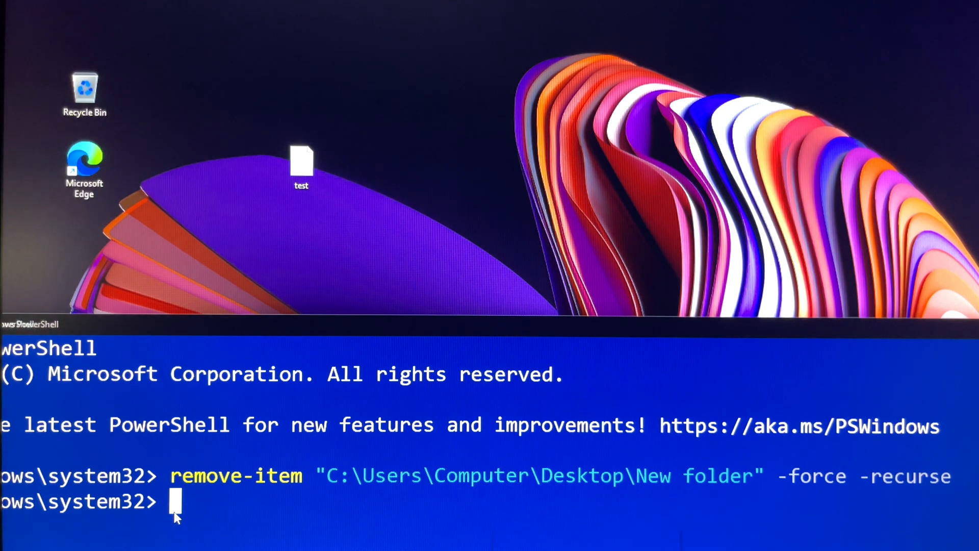
Step: Type remove-item "C:\Users\Computer\Desktop\test.txt" -force without running it
type("remove")
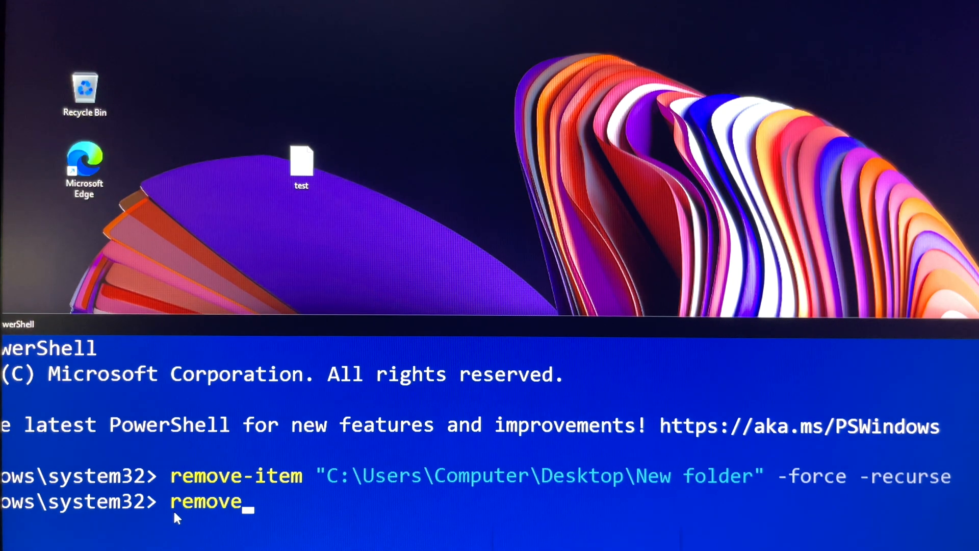
type("-it")
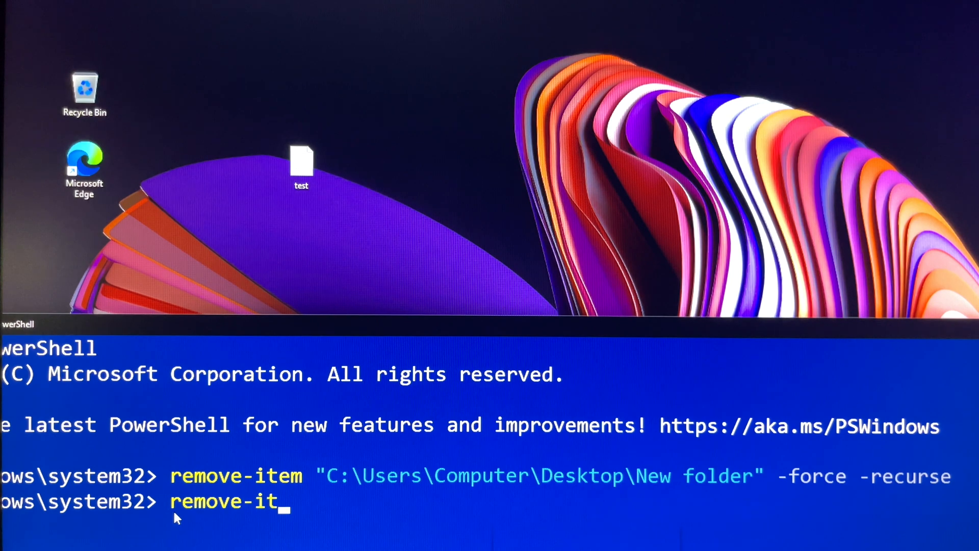
type("em")
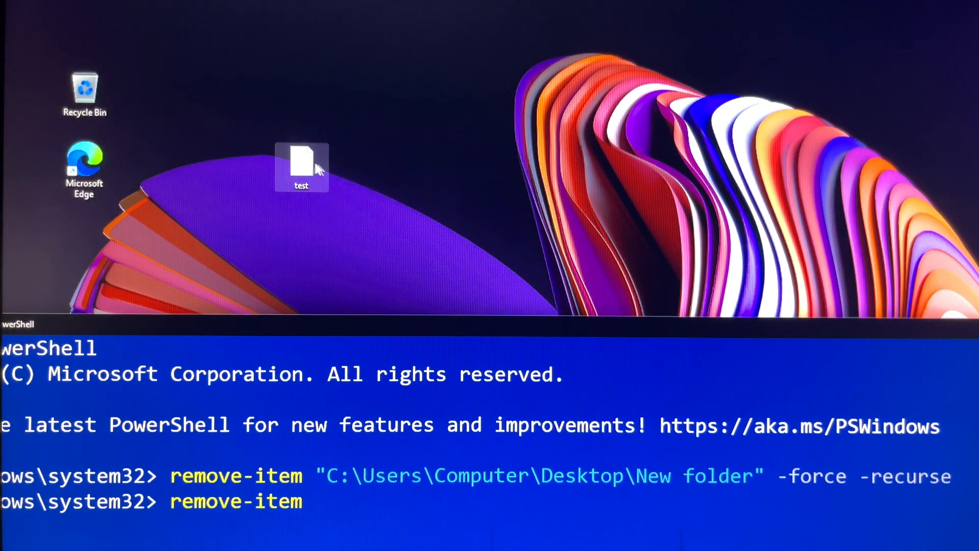
right_click(302, 160)
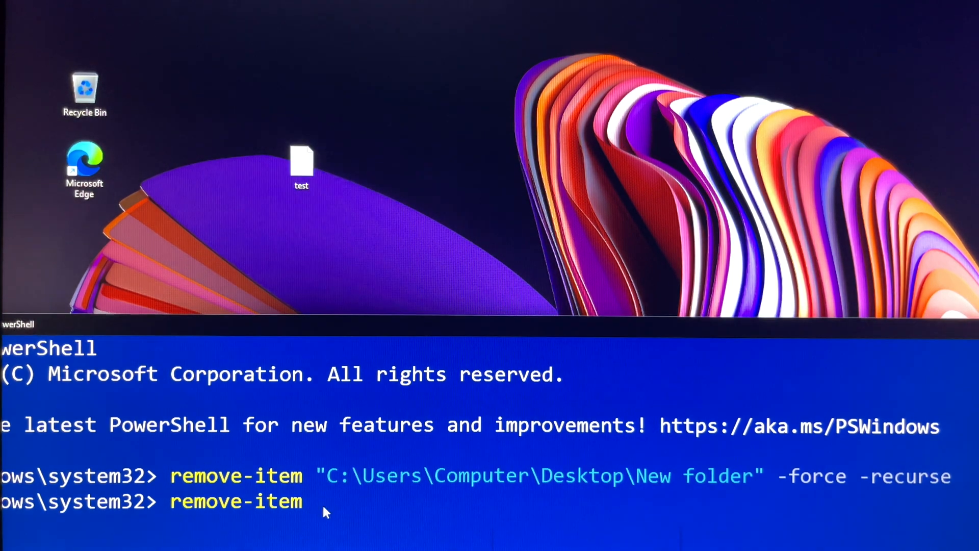
type("\"C:\\Users\\Computer\\Desktop\\test.txt\"")
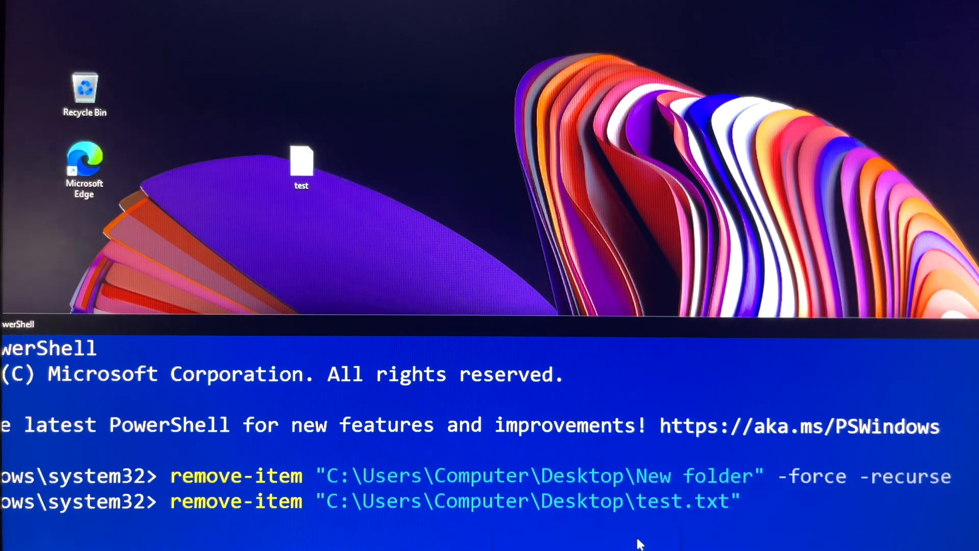
type("-")
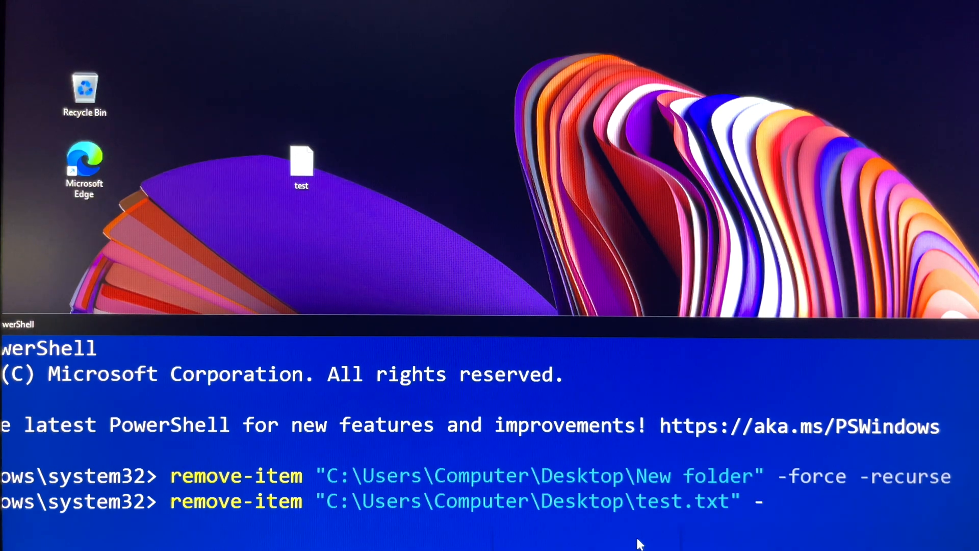
type("force")
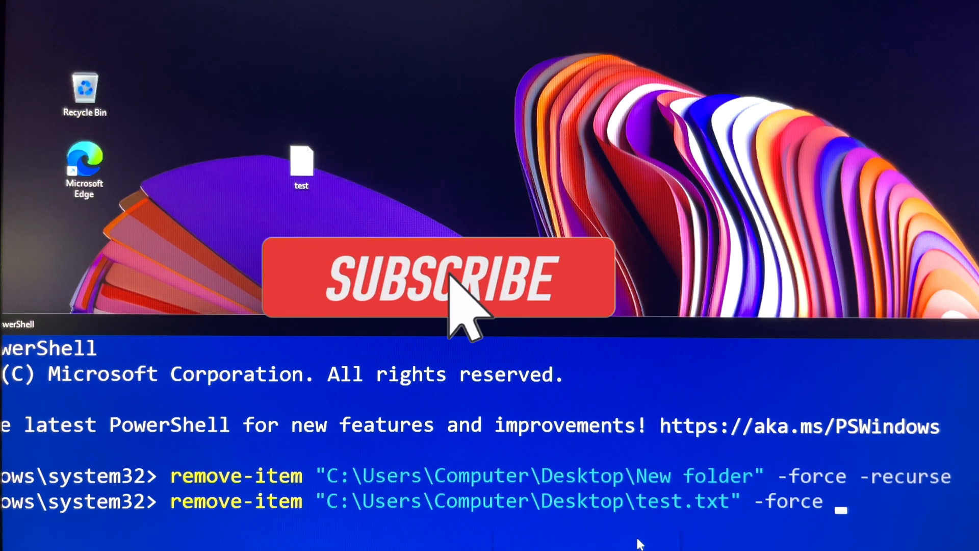